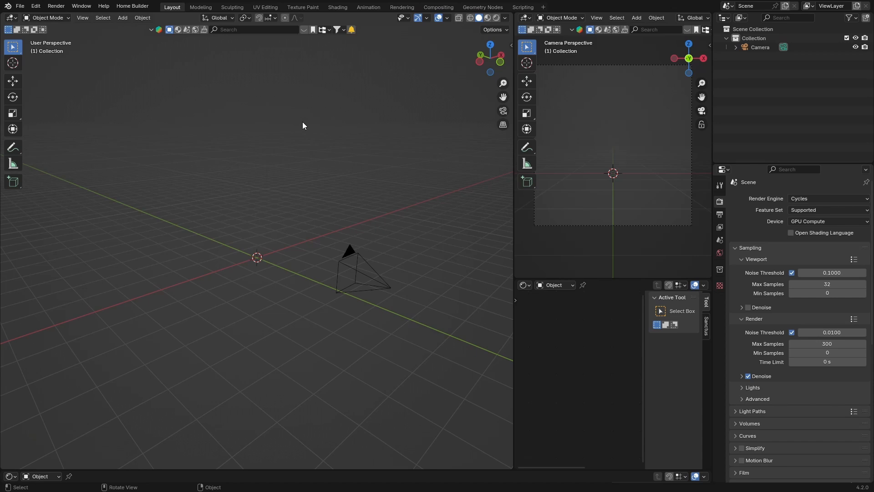
mouse_move(195, 177)
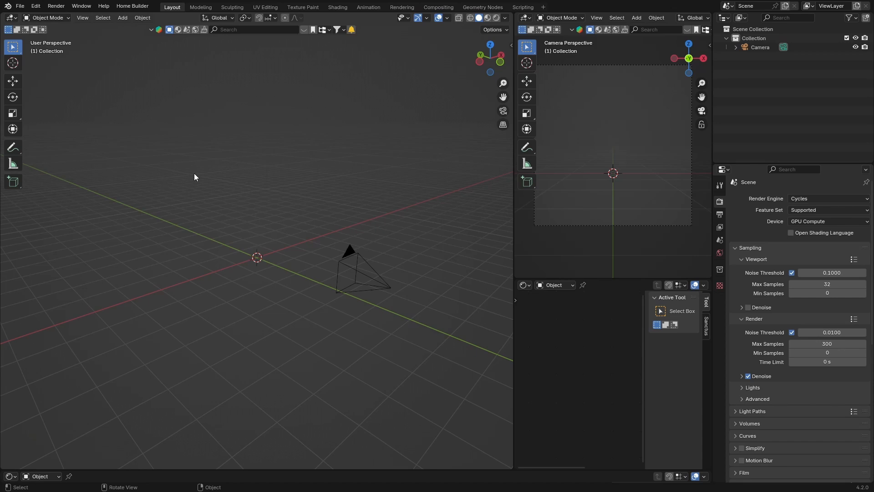
mouse_move(258, 238)
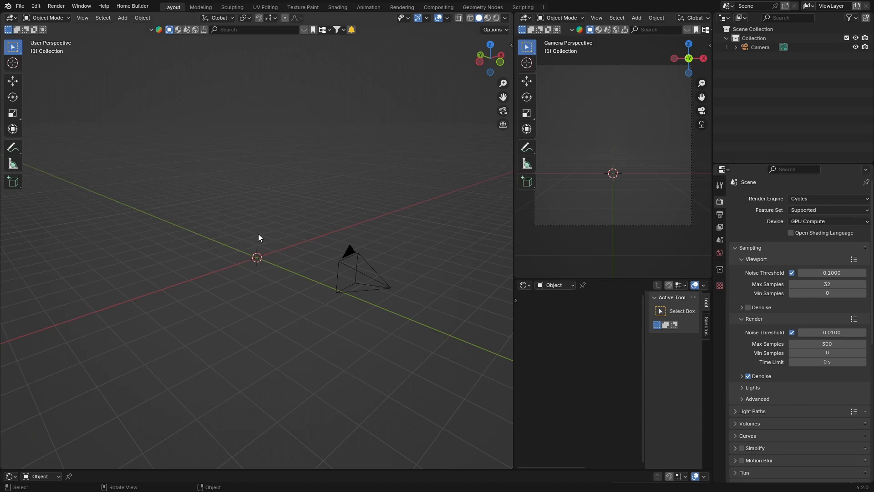
mouse_move(287, 193)
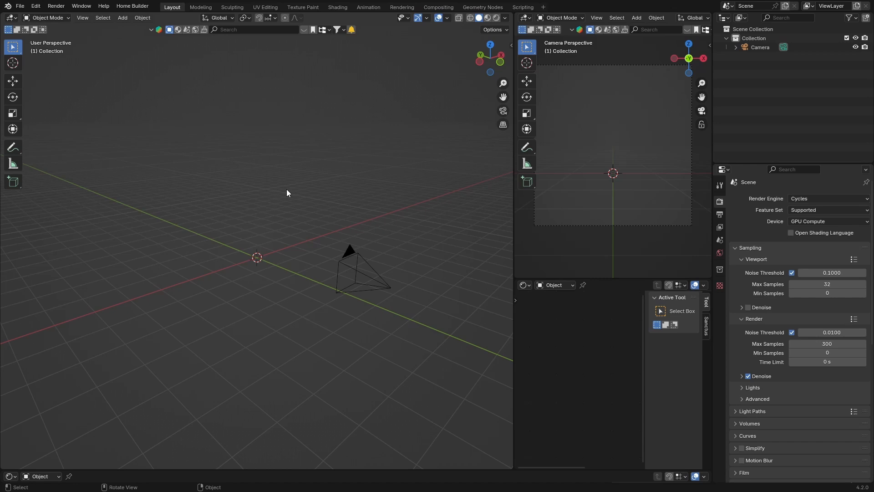
mouse_move(244, 250)
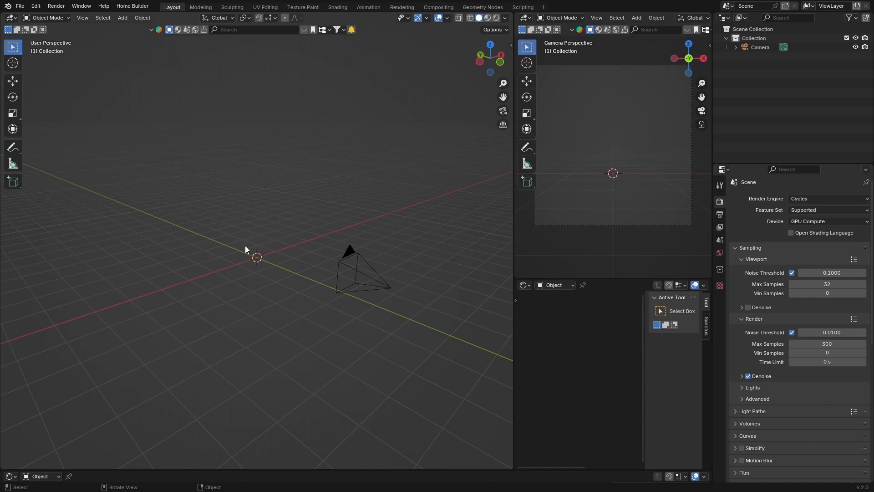
mouse_move(228, 261)
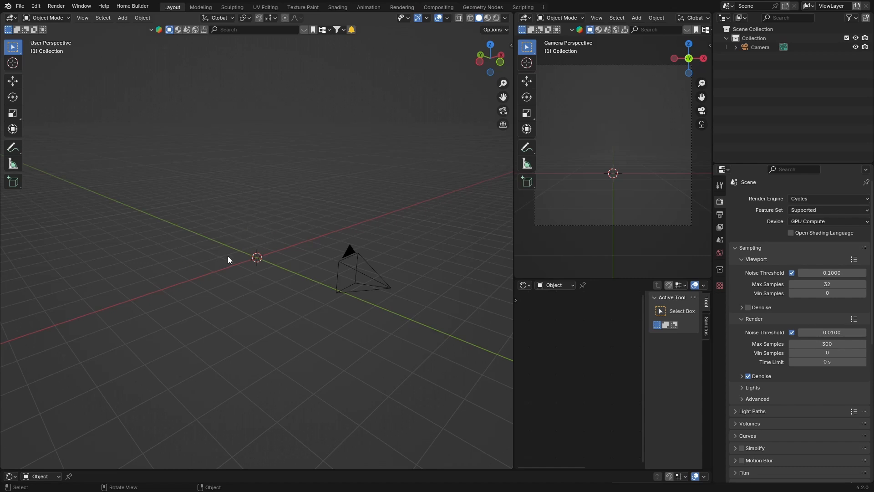
mouse_move(170, 278)
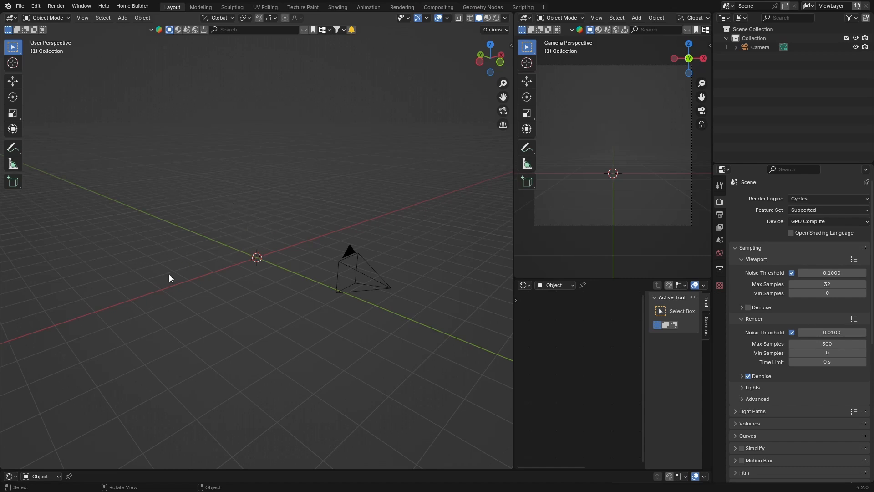
mouse_move(167, 236)
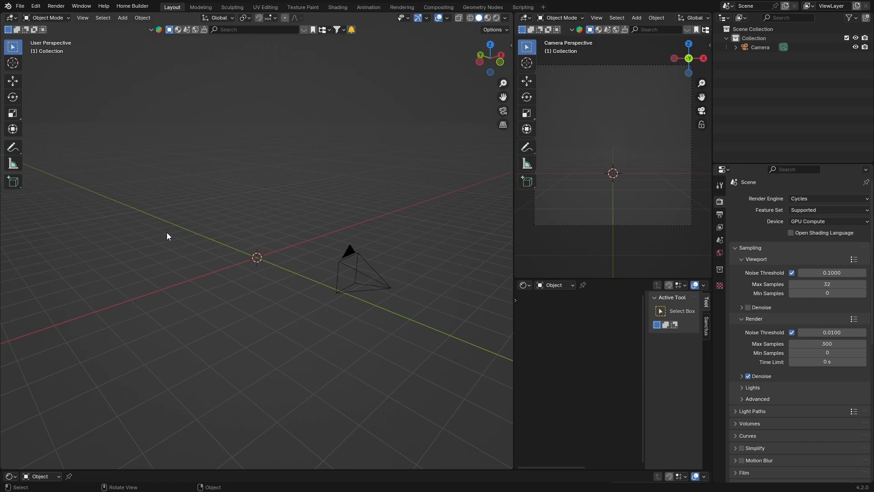
mouse_move(242, 254)
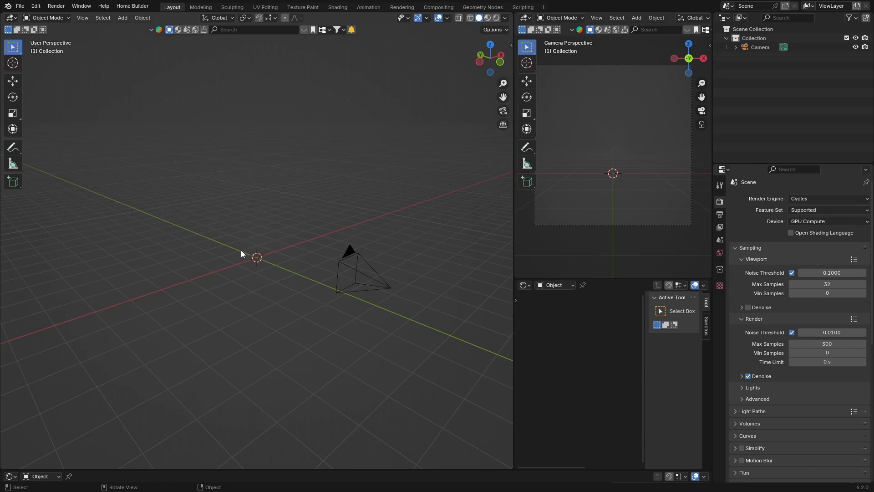
mouse_move(204, 243)
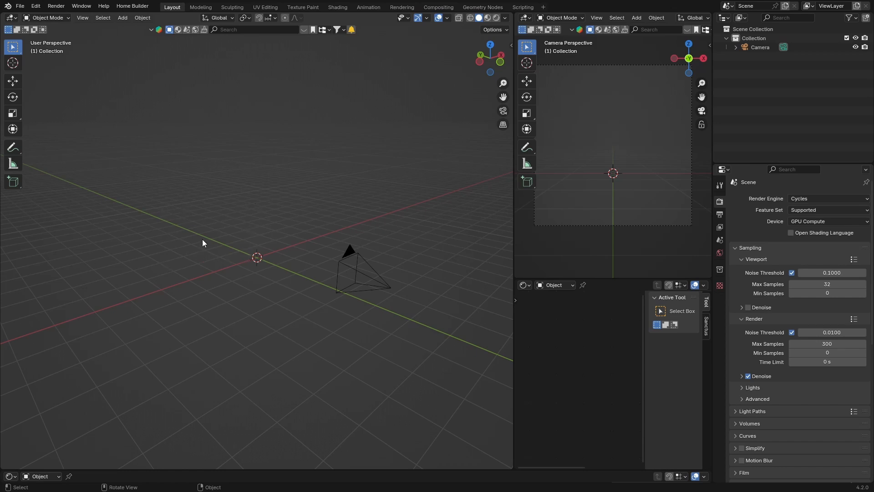
mouse_move(223, 213)
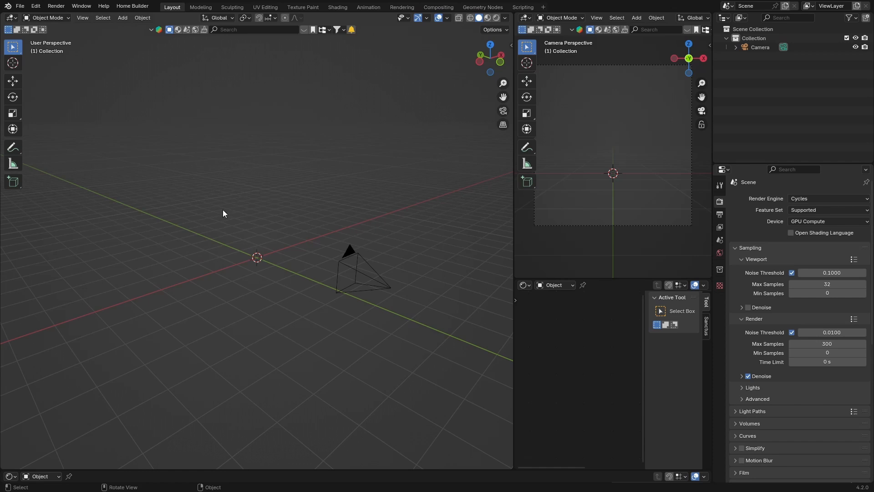
mouse_move(63, 62)
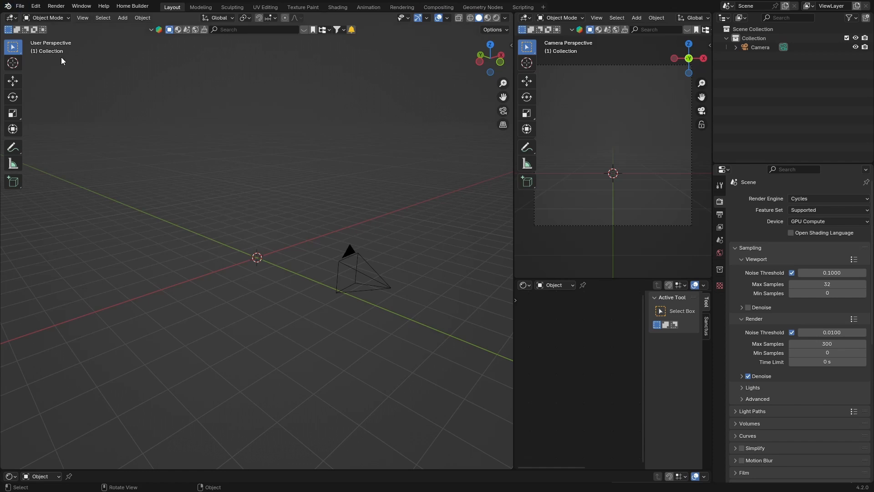
mouse_move(81, 6)
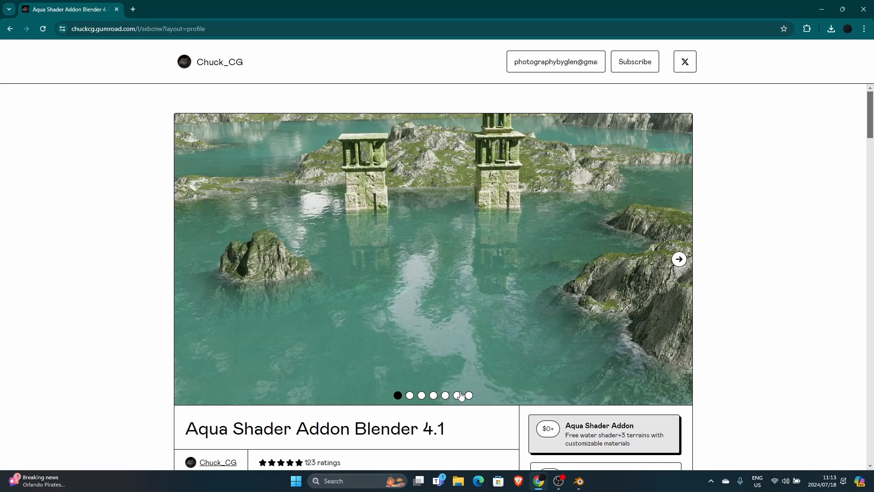
Confirm aquashader_1.1.0.zip in Chrome's downloads, then bring Blender back fullscreen.
click(831, 28)
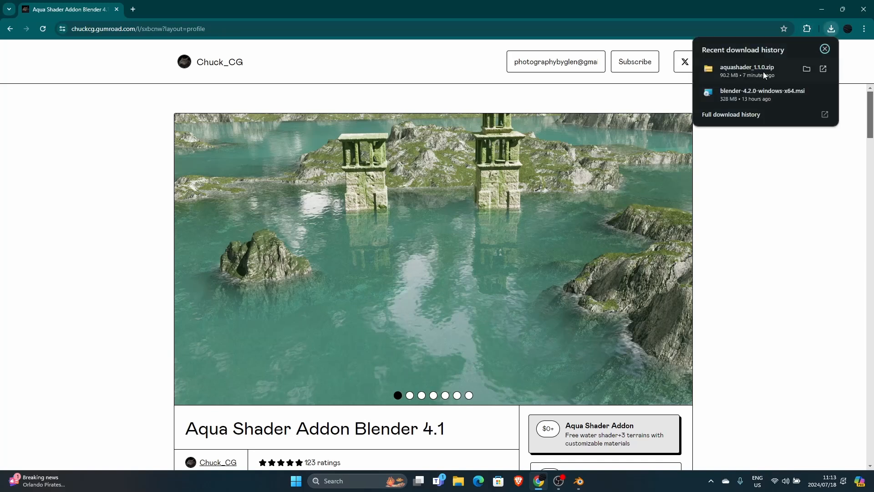
mouse_move(590, 375)
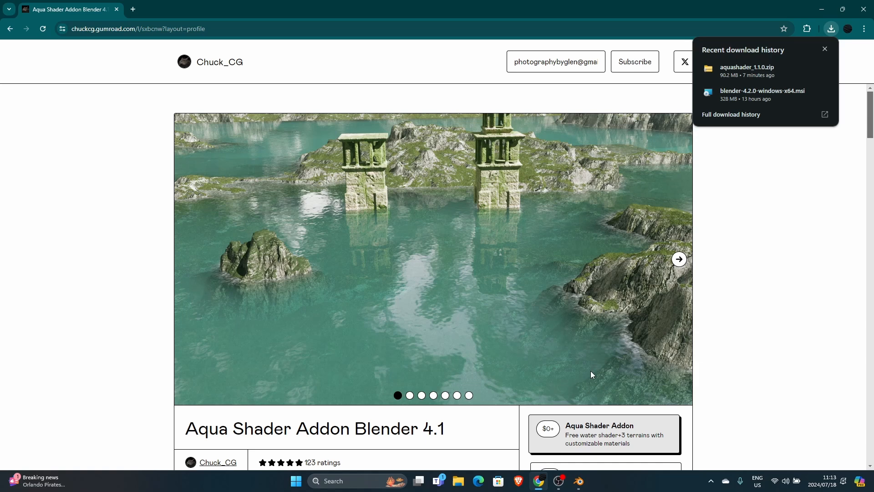
mouse_move(579, 481)
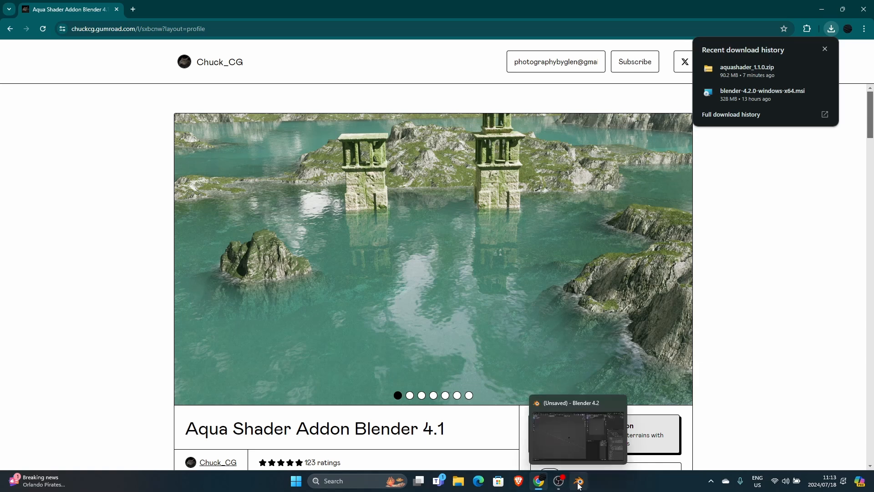
click(82, 16)
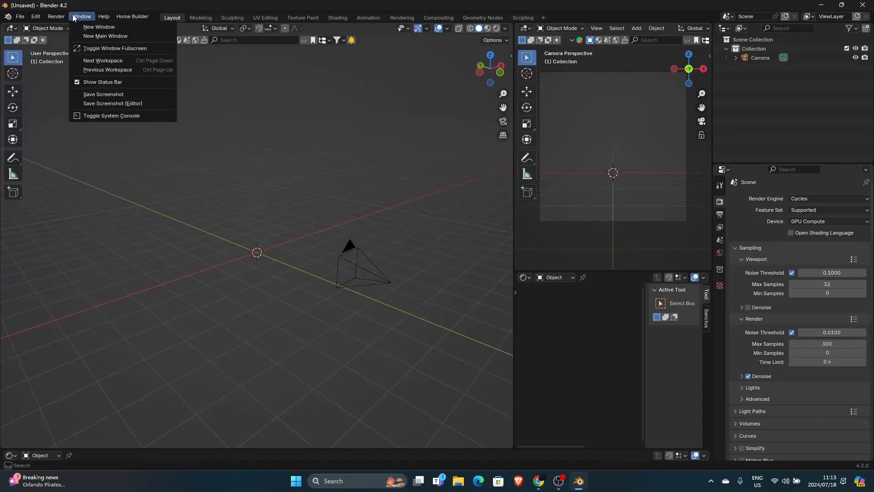
click(192, 223)
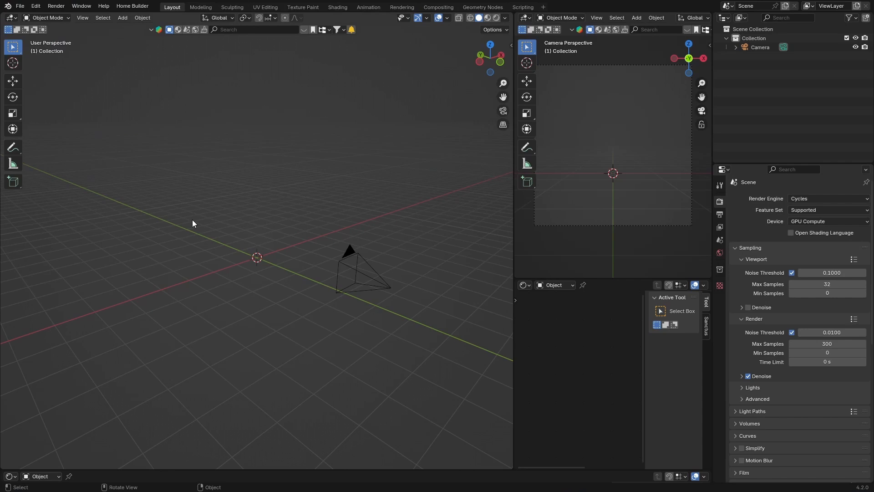
click(35, 6)
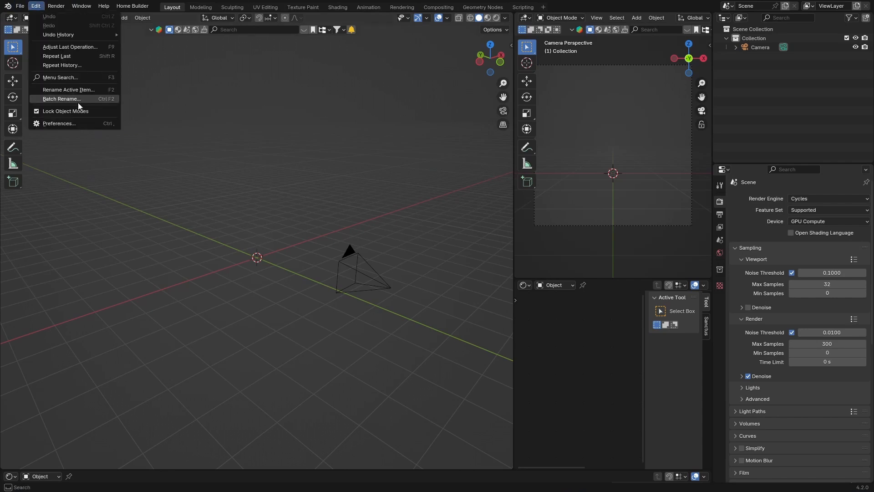
Open Preferences and choose Install from Disk in the add-on options.
click(59, 123)
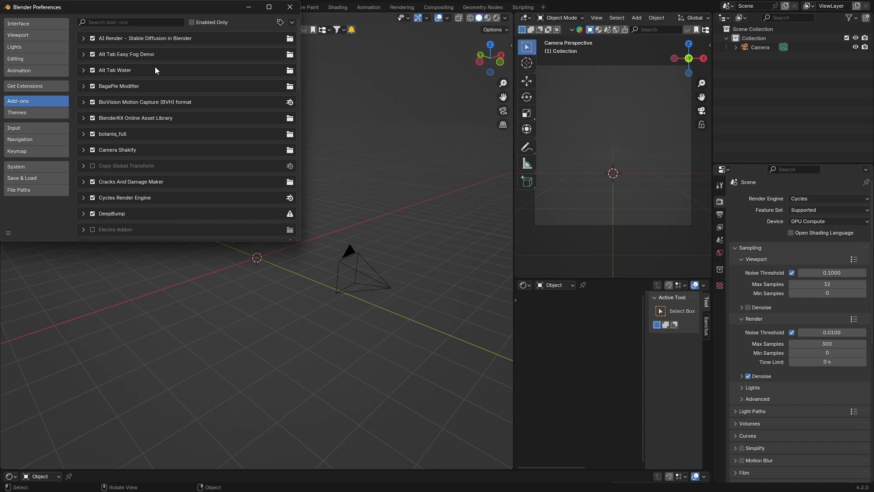
mouse_move(280, 22)
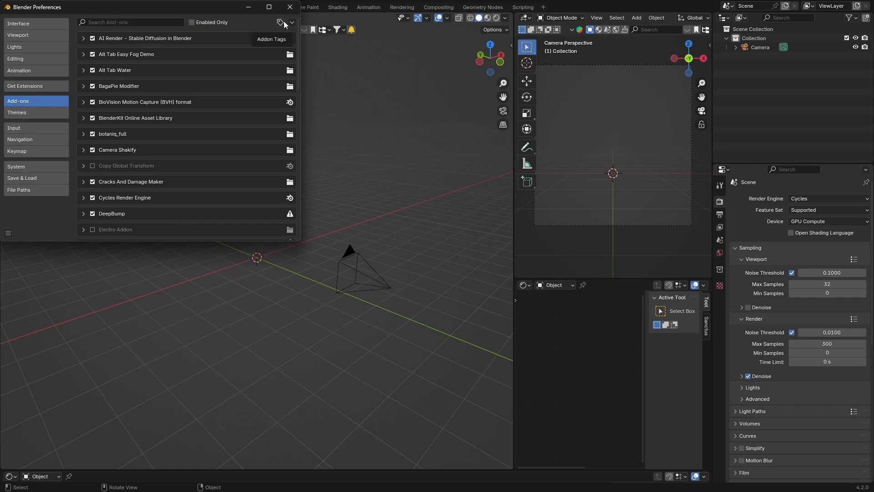
click(291, 22)
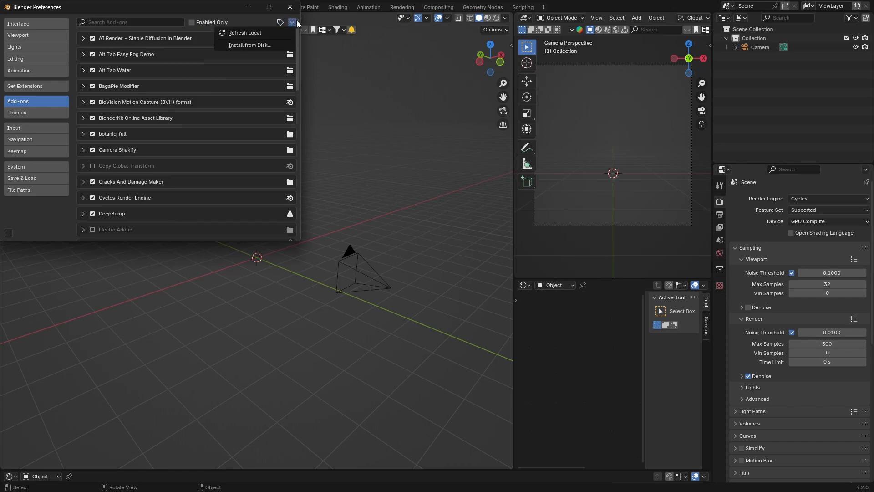
click(249, 45)
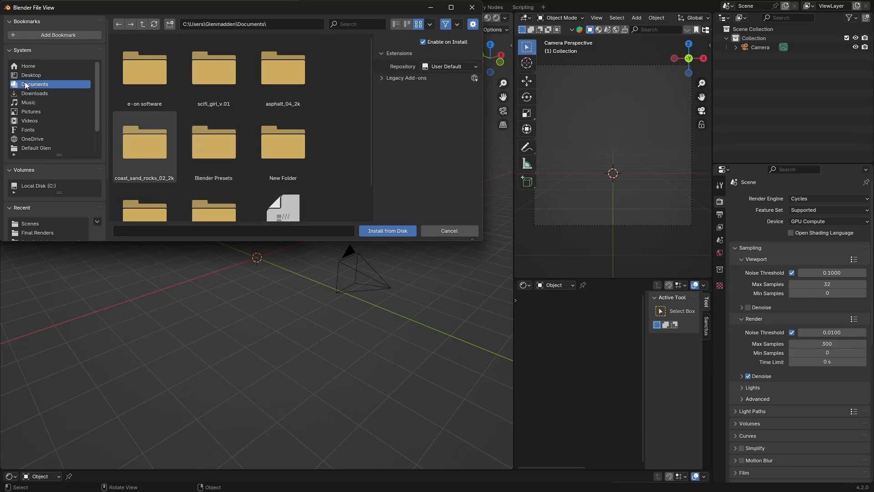
Browse to Downloads and filter the file list by 'aq'.
click(34, 93)
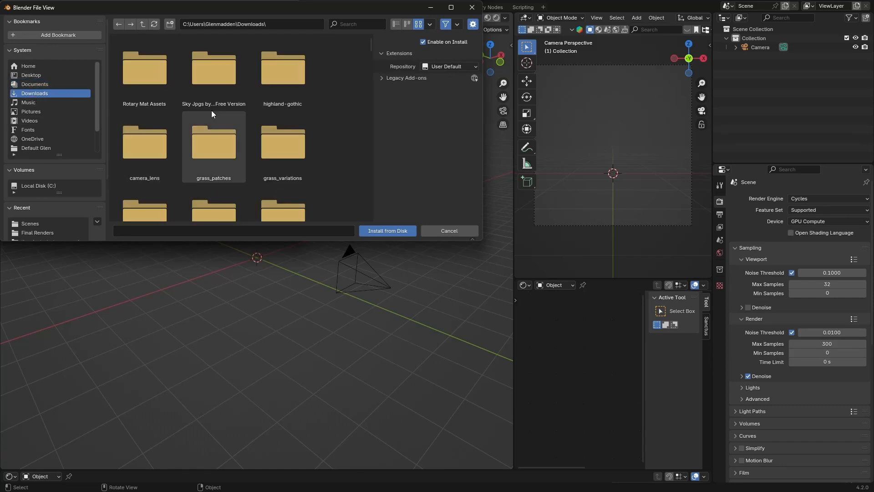
text(aq)
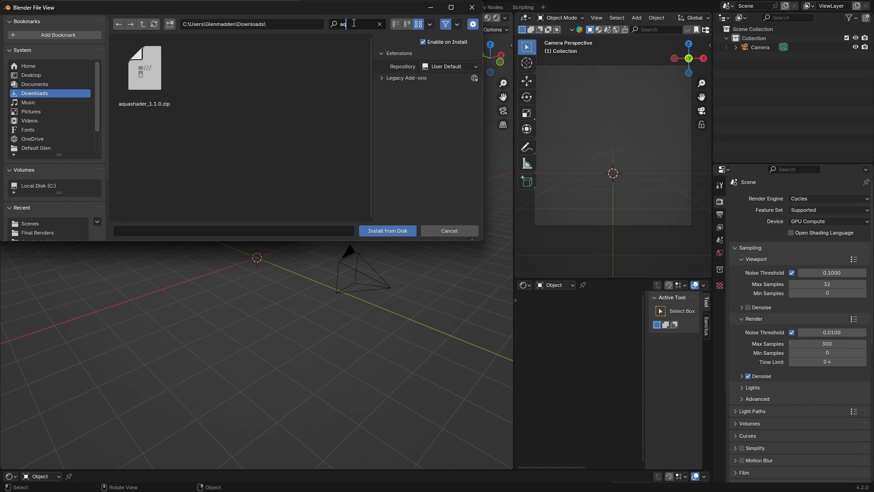
mouse_move(149, 82)
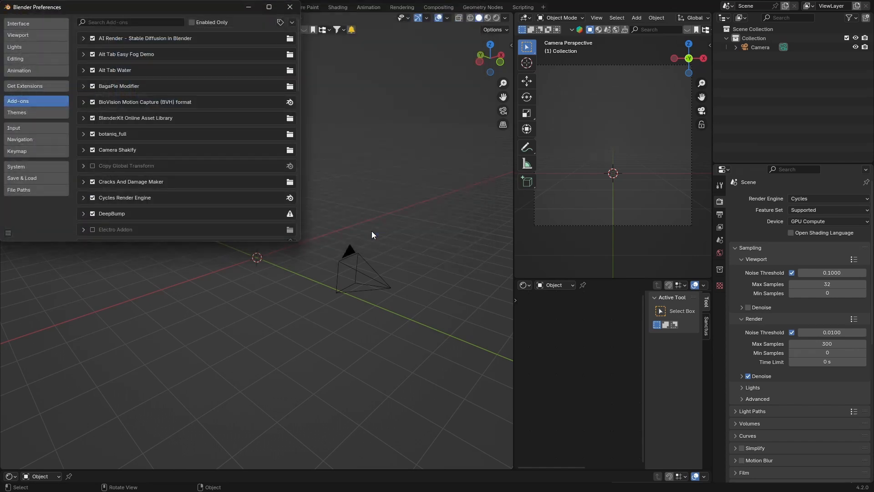
Search add-ons for 'AquaShader', enable it, and close Preferences.
text(AquaShader)
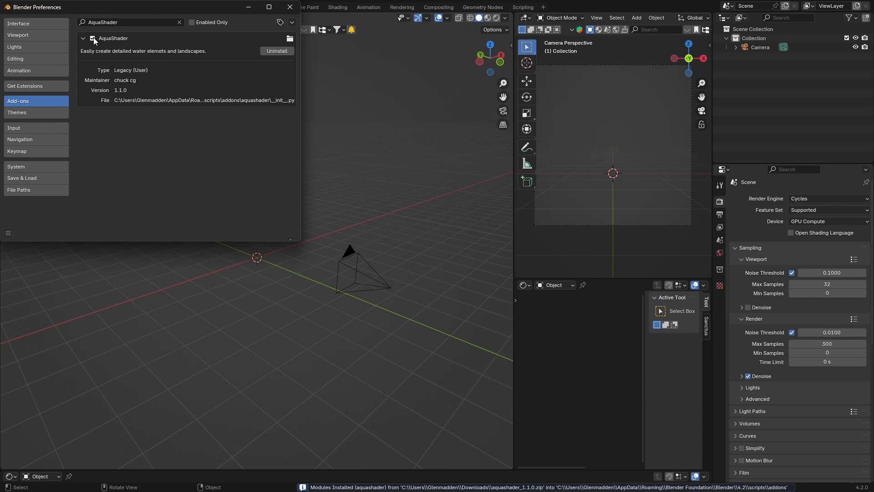
click(92, 38)
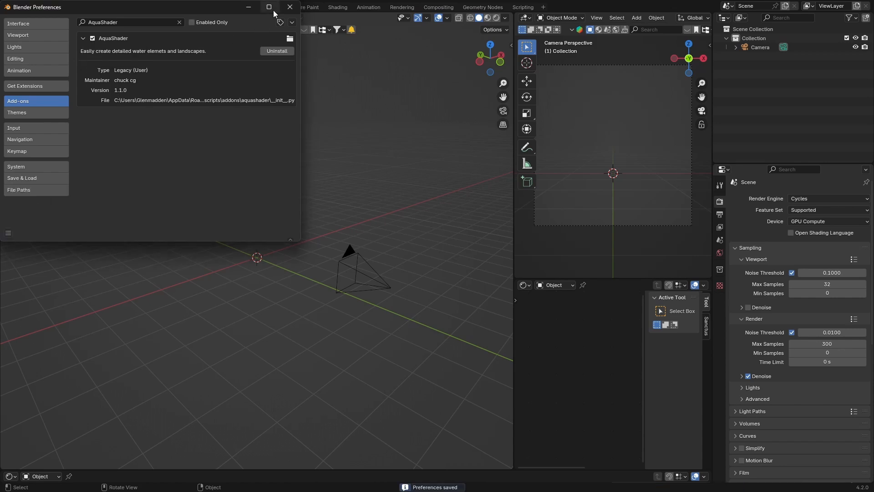
click(288, 7)
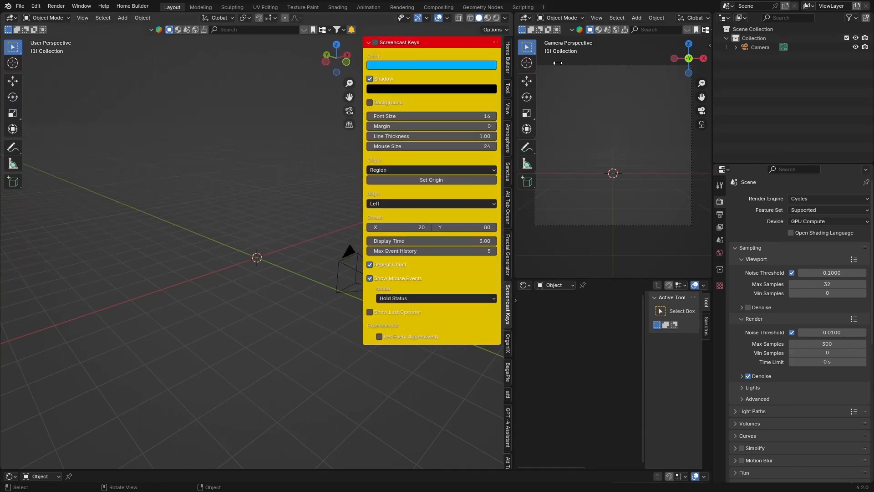
mouse_move(506, 333)
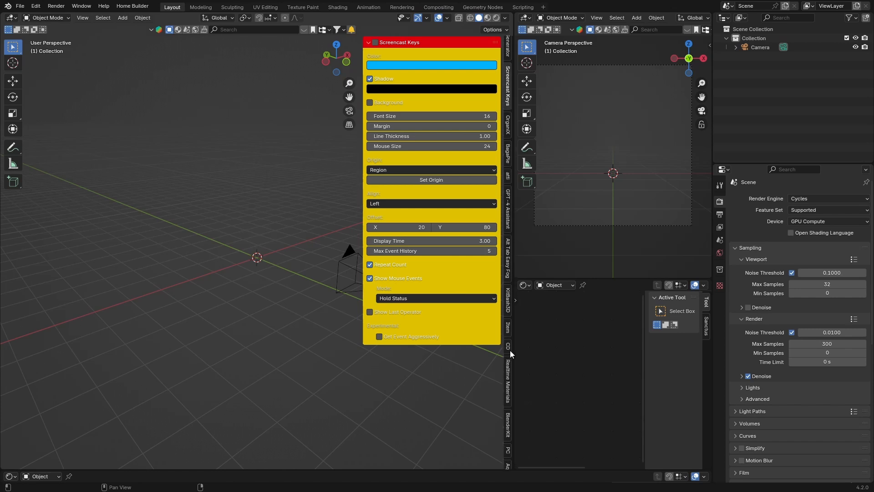
Open the AquaShader panel in the viewport sidebar.
click(507, 424)
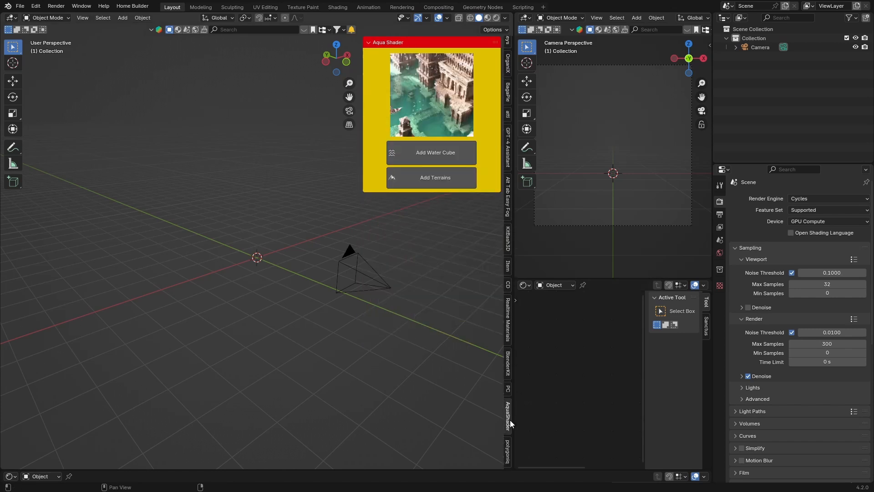
mouse_move(430, 152)
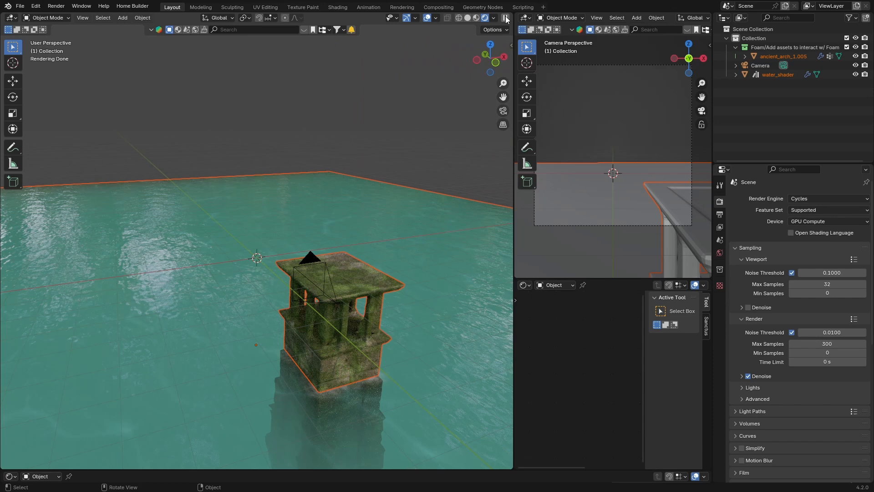
Delete the arch and turn the bottom editor into an Asset Browser.
click(493, 17)
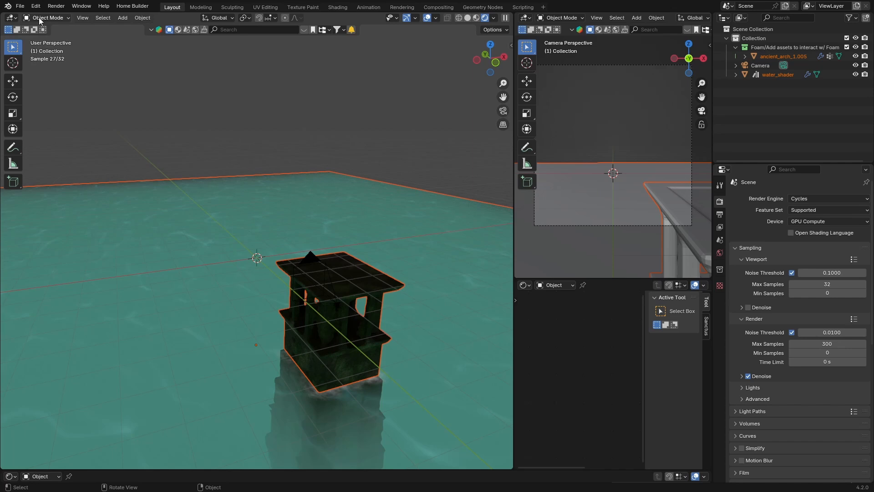
click(8, 476)
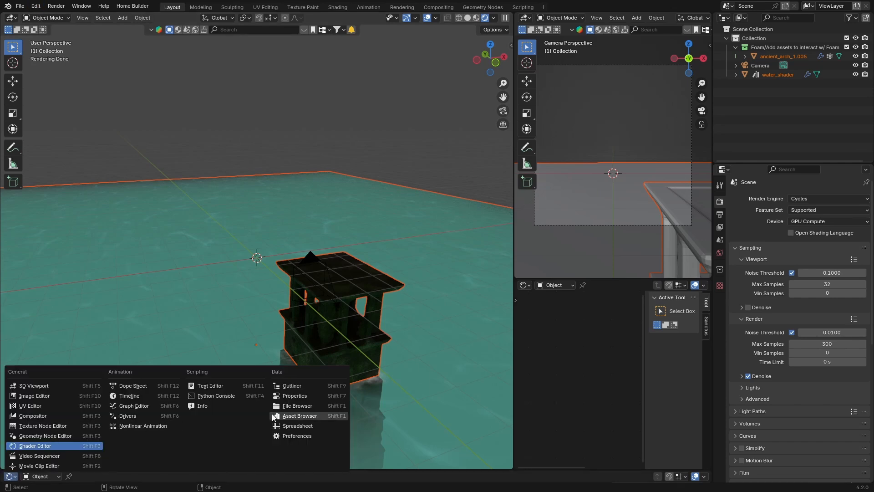
click(300, 415)
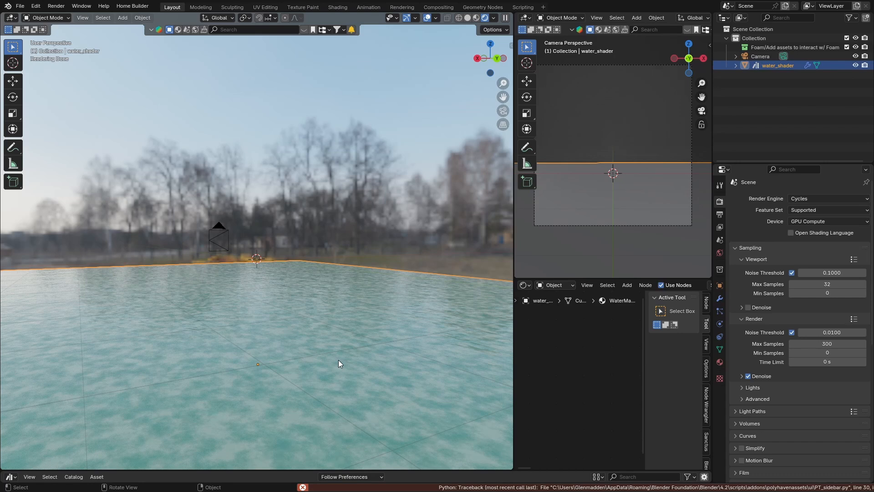
Set WaterReflections to 0 in the WaterMaterial.003 material settings.
click(719, 362)
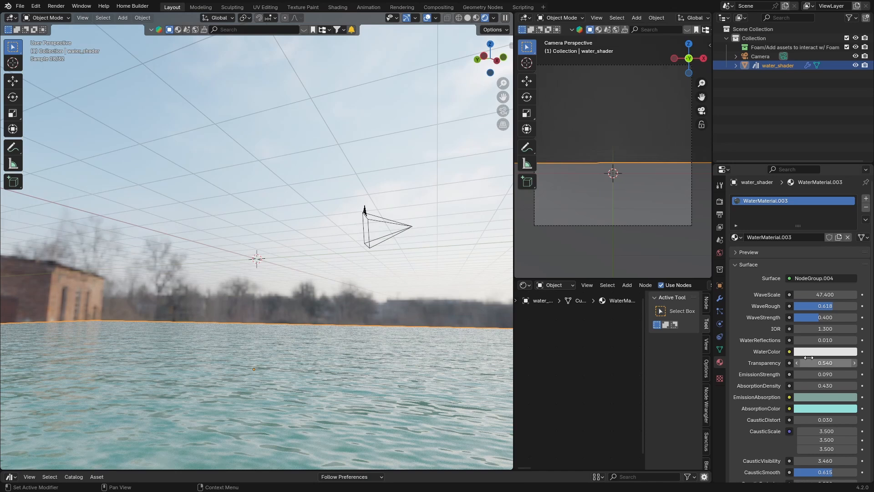
mouse_move(799, 324)
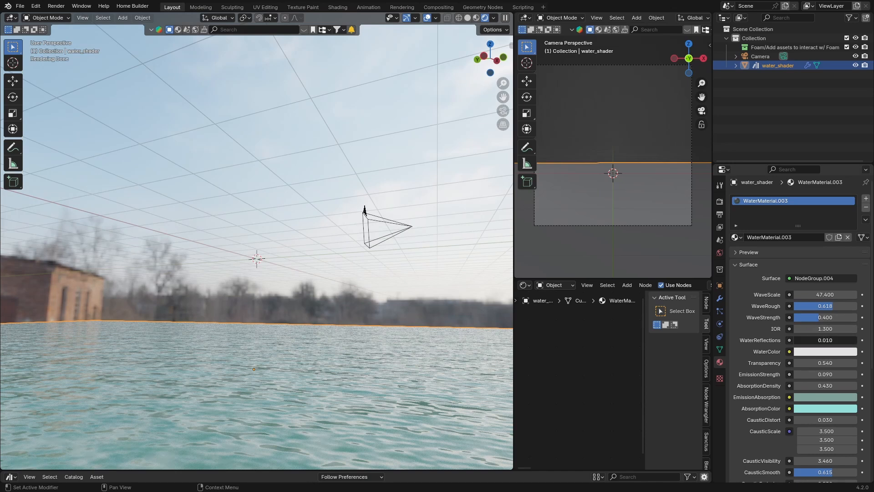
click(825, 340)
text(0.000)
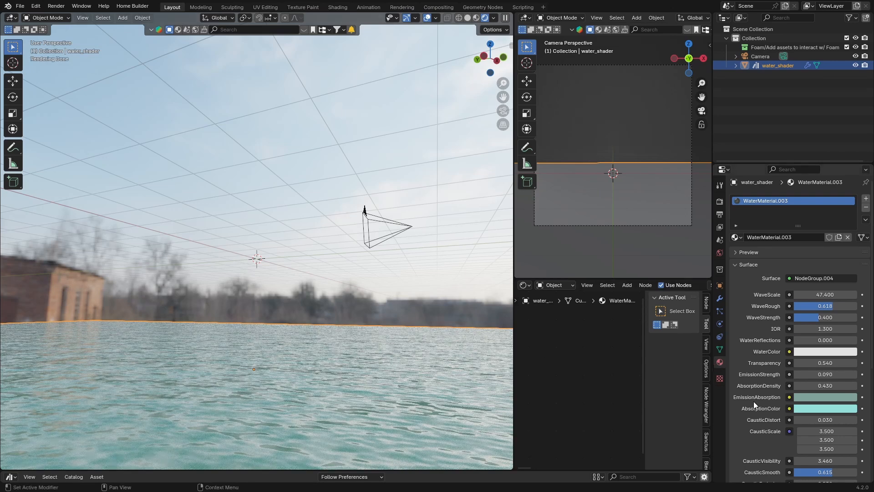
scroll(down, 3)
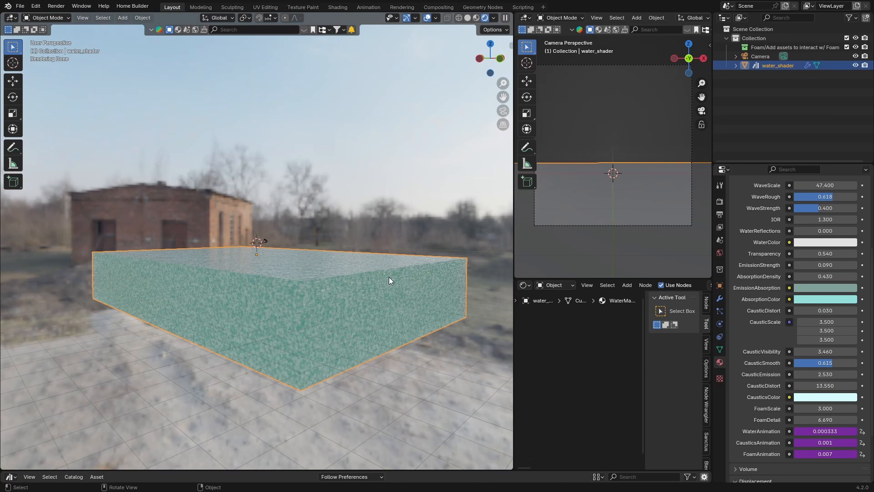
mouse_move(312, 276)
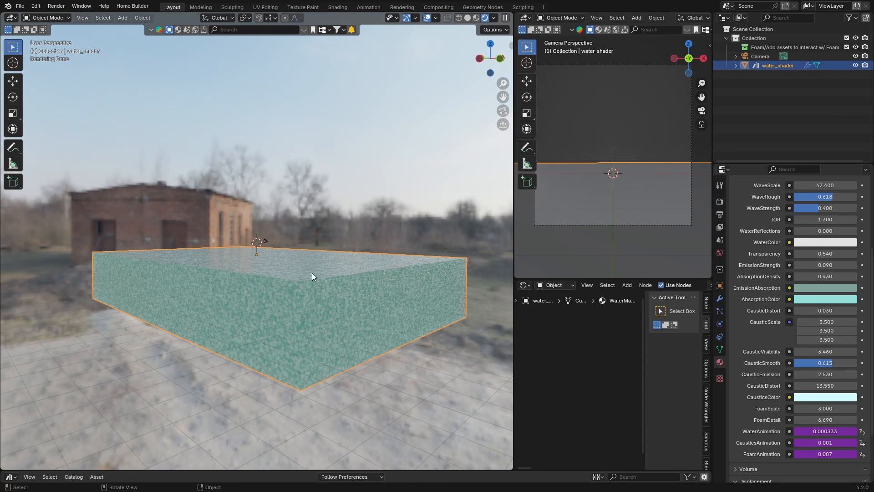
mouse_move(661, 223)
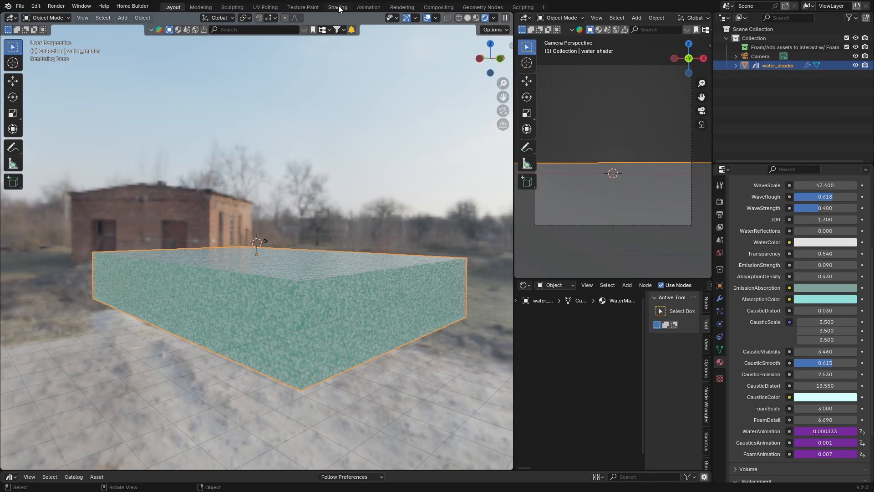
Switch to the Shading workspace and open NodeGroup.004's node network.
click(338, 6)
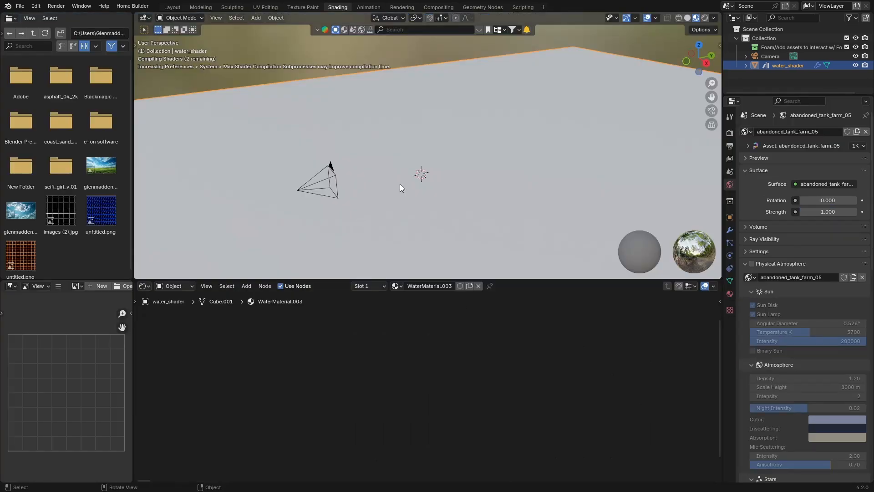
click(687, 18)
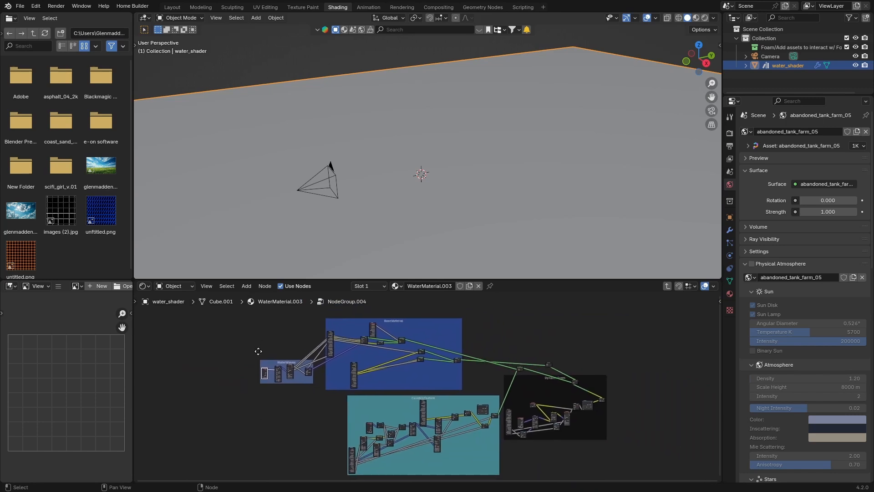
mouse_move(269, 340)
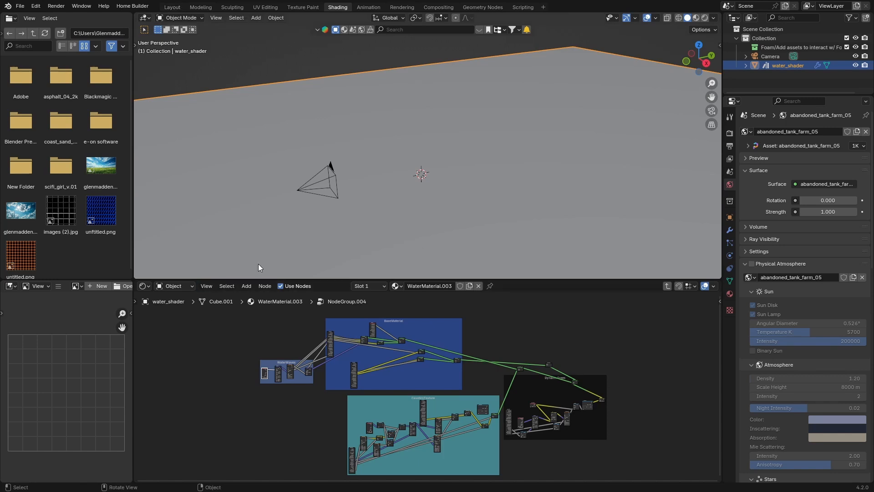
mouse_move(342, 22)
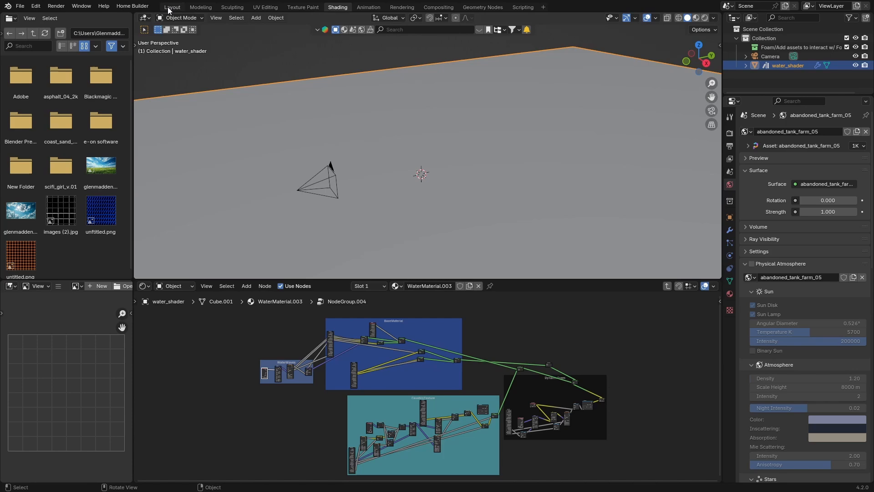
Return to Layout and give WaterColor a pale bluish tint.
click(171, 7)
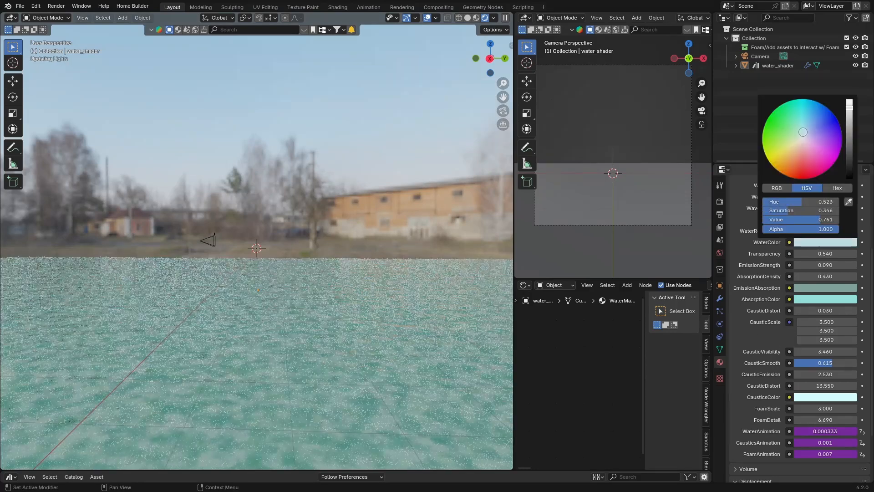
click(787, 158)
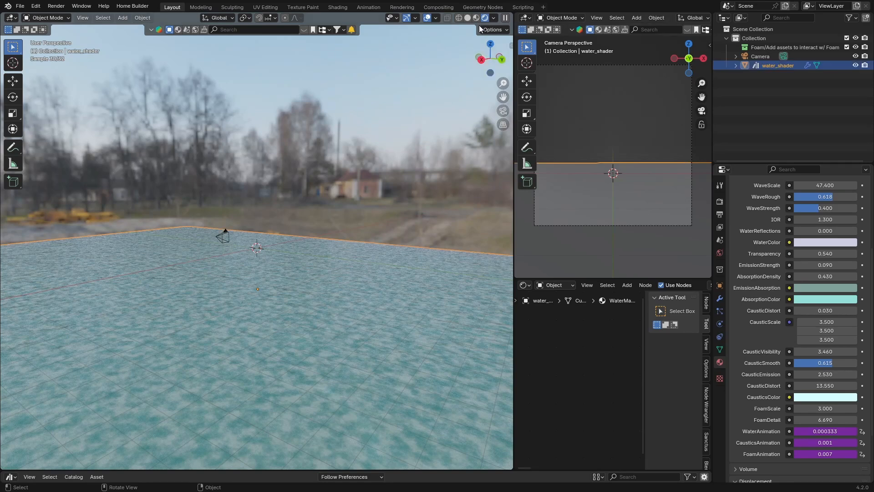
mouse_move(480, 57)
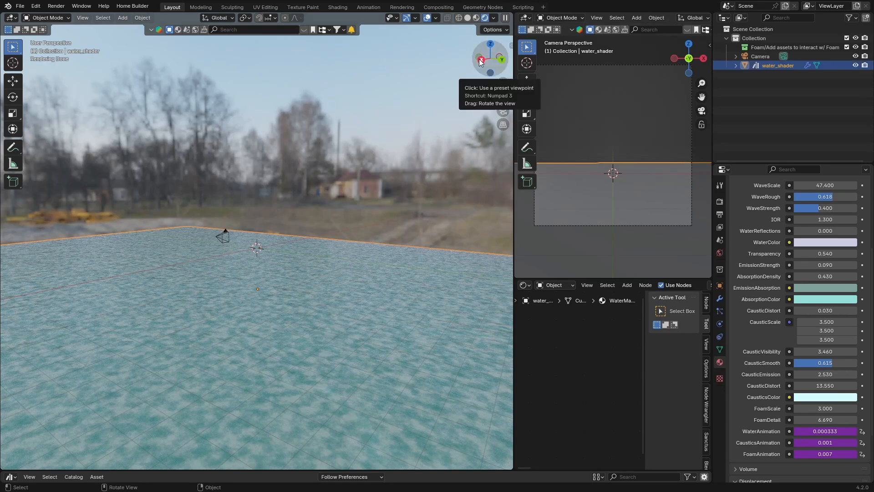
Switch to a side view along X and select the Scale tool.
click(480, 58)
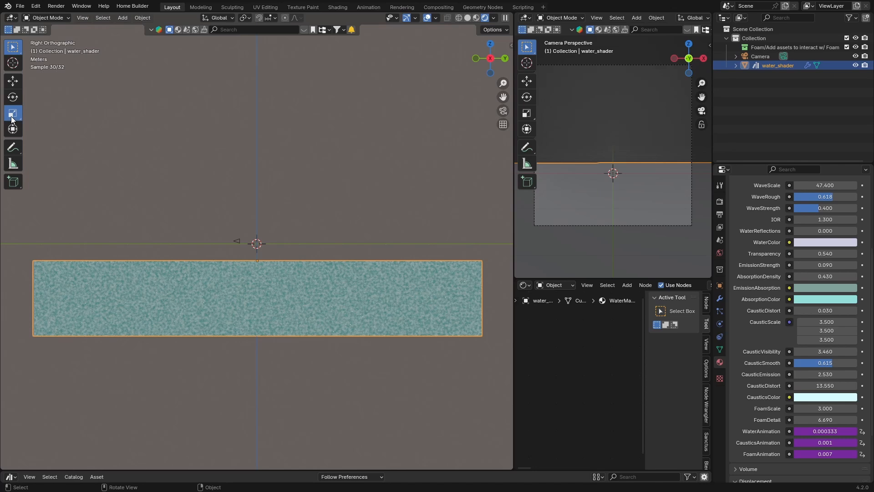
click(12, 113)
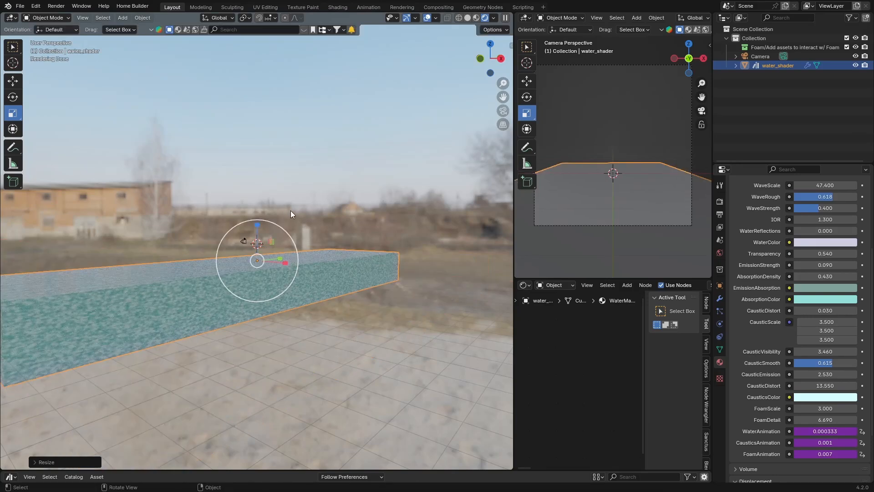
mouse_move(449, 201)
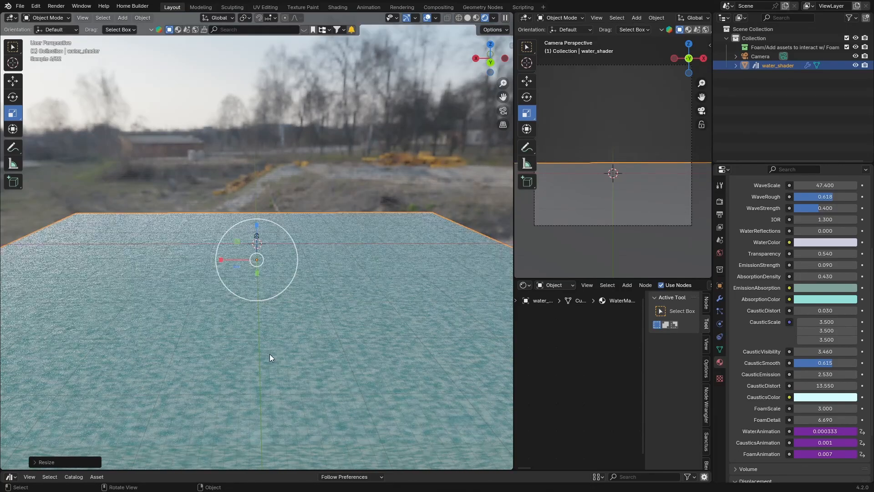
mouse_move(385, 200)
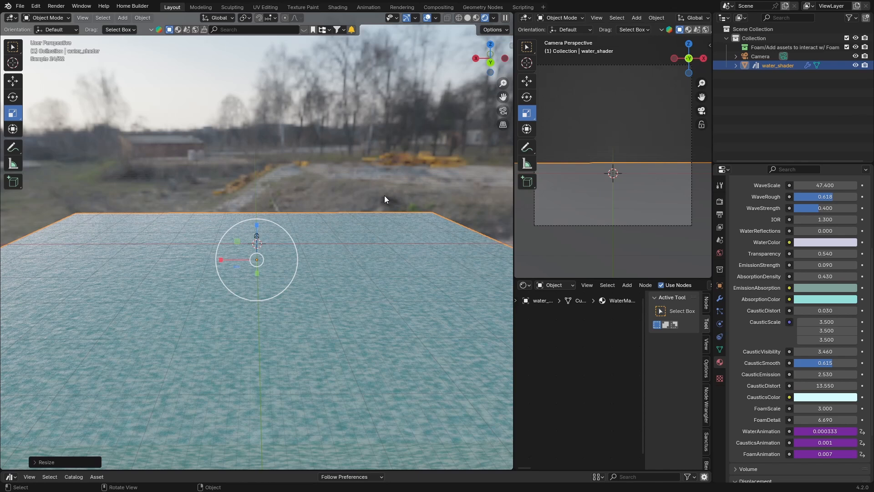
mouse_move(326, 187)
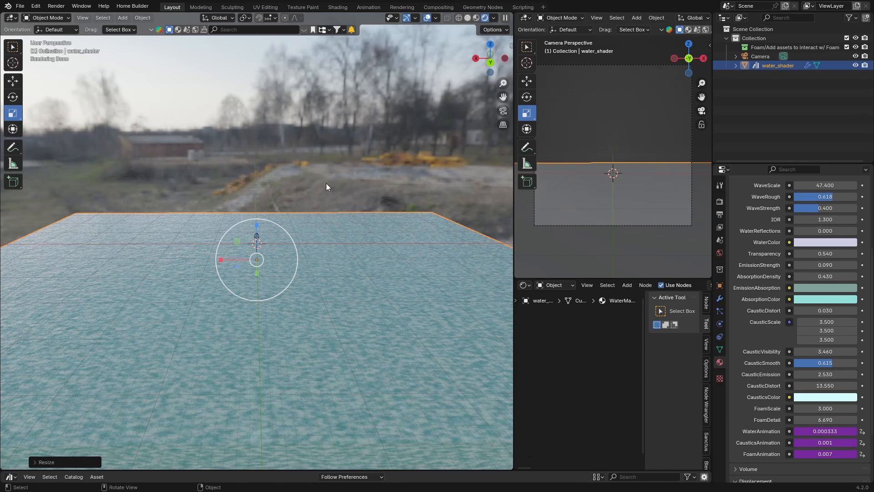
mouse_move(294, 374)
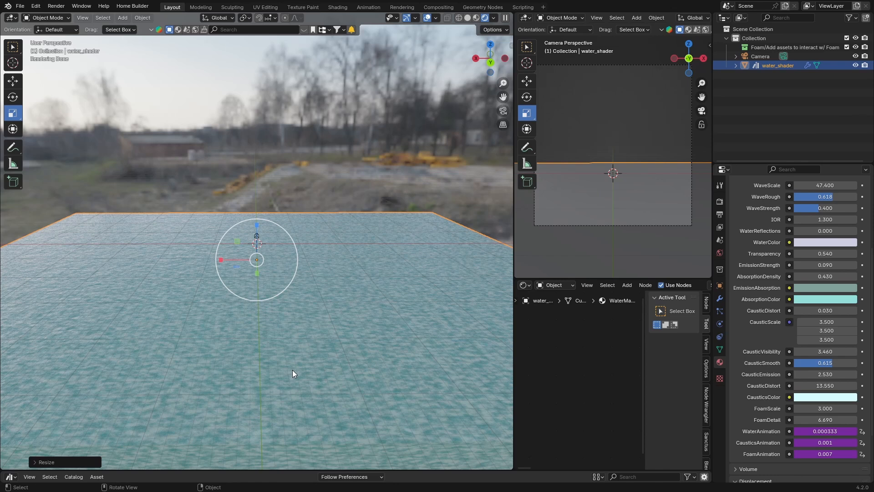
mouse_move(93, 266)
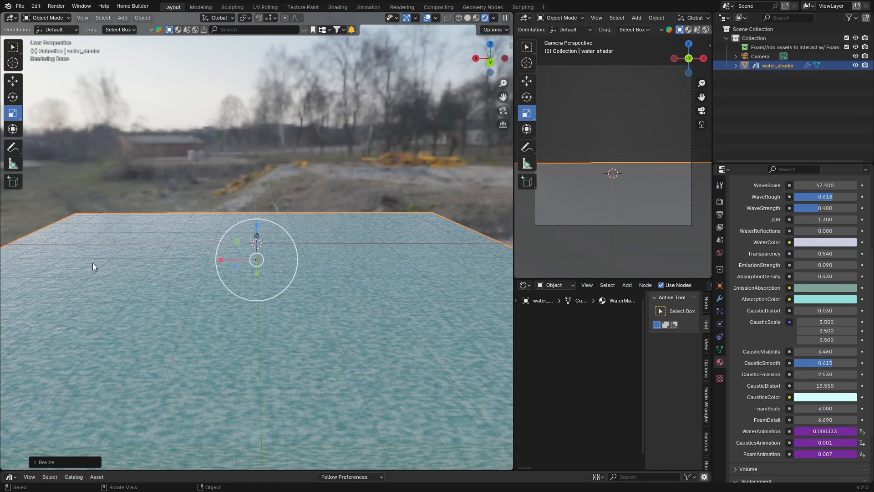
mouse_move(419, 202)
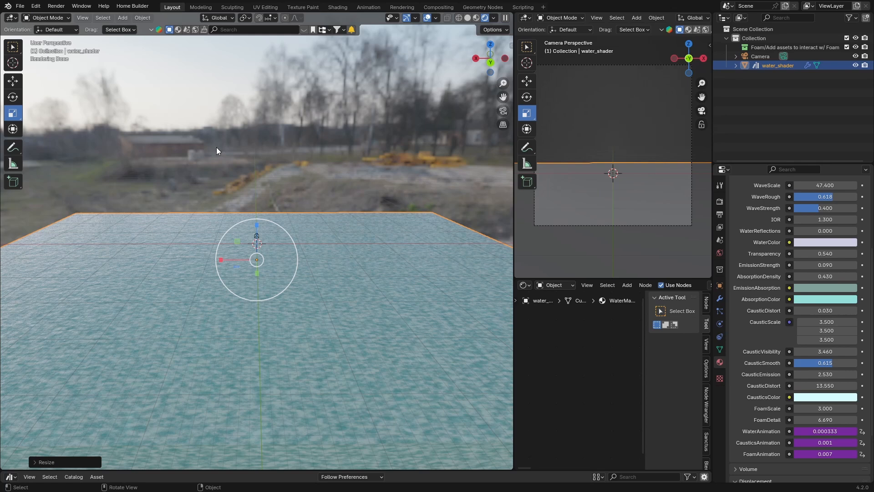
mouse_move(259, 125)
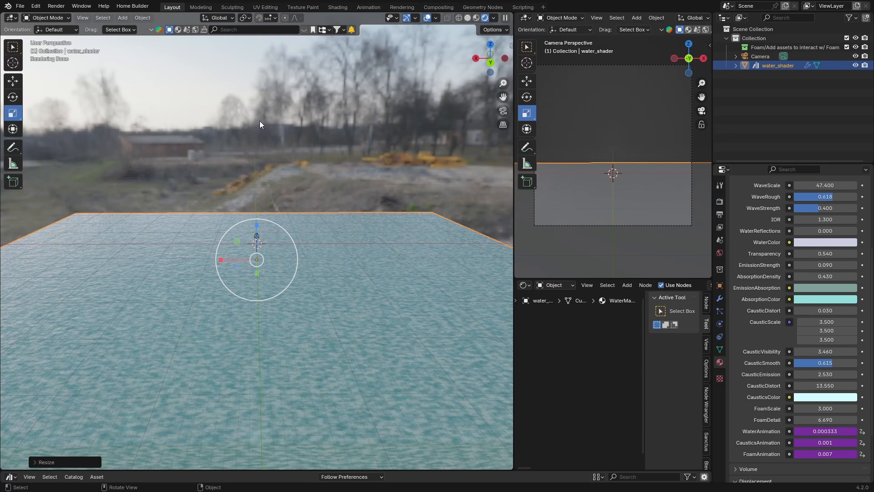
mouse_move(282, 169)
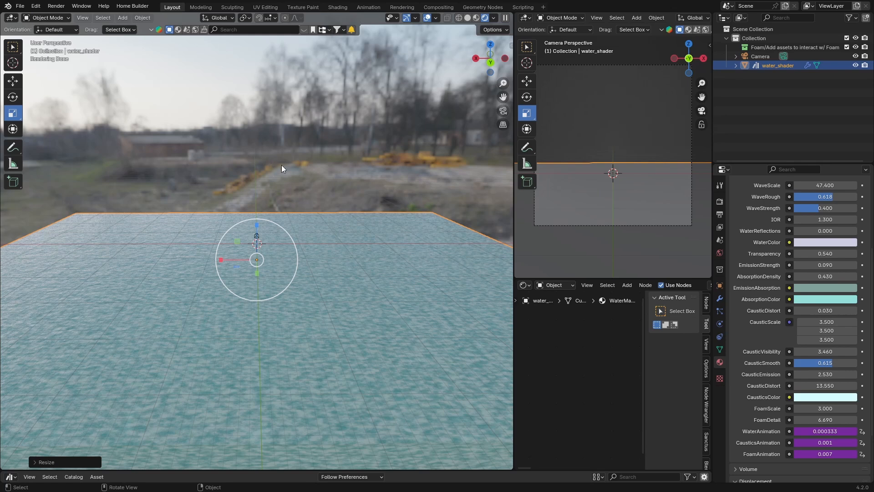
mouse_move(315, 141)
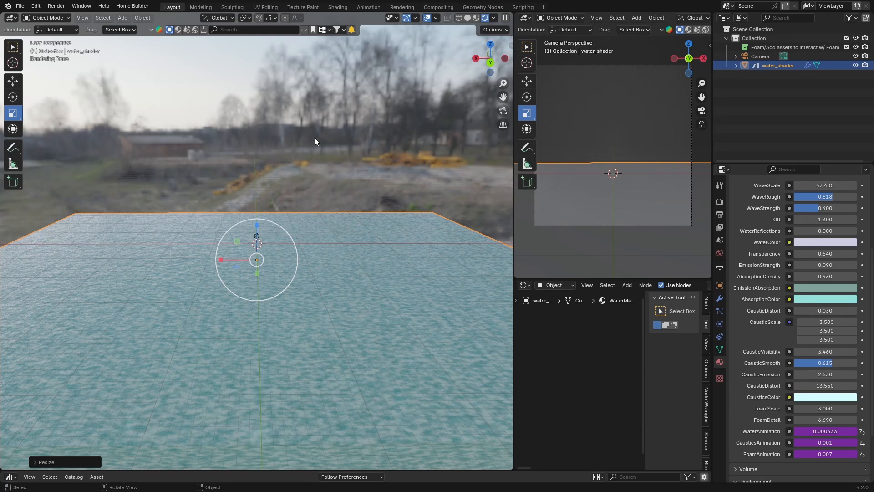